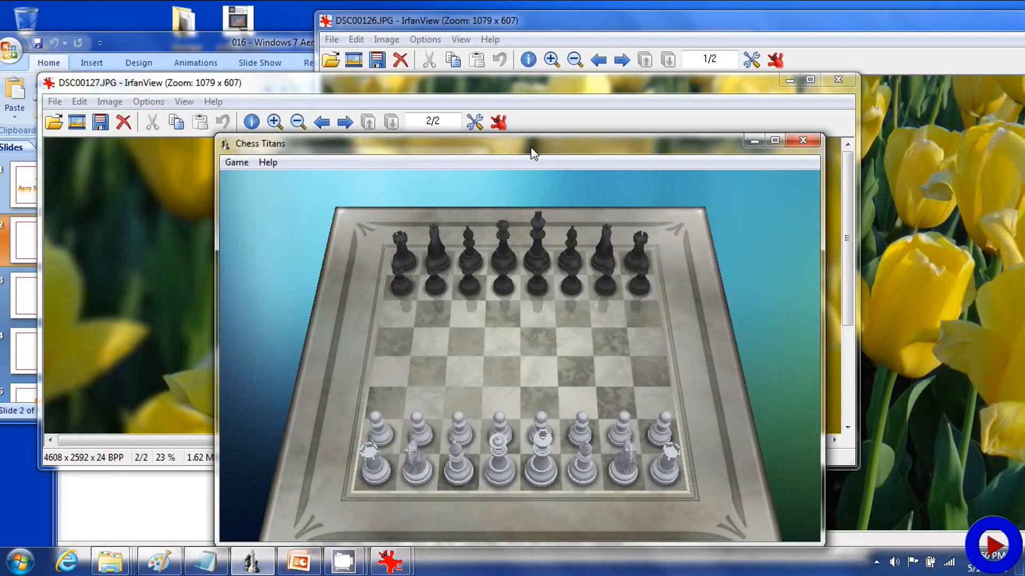
pyautogui.moveTo(536, 152)
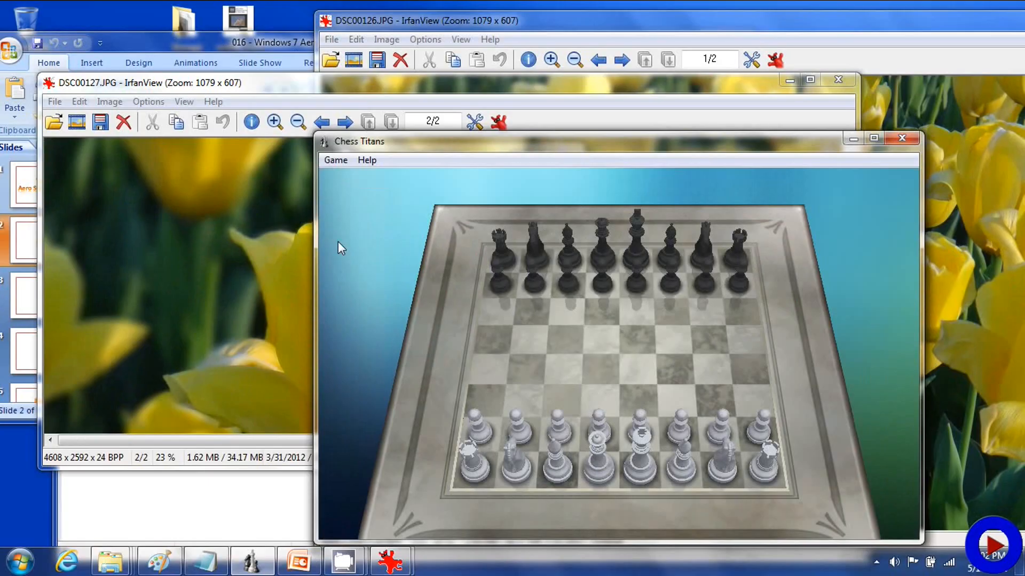
pyautogui.moveTo(467, 147)
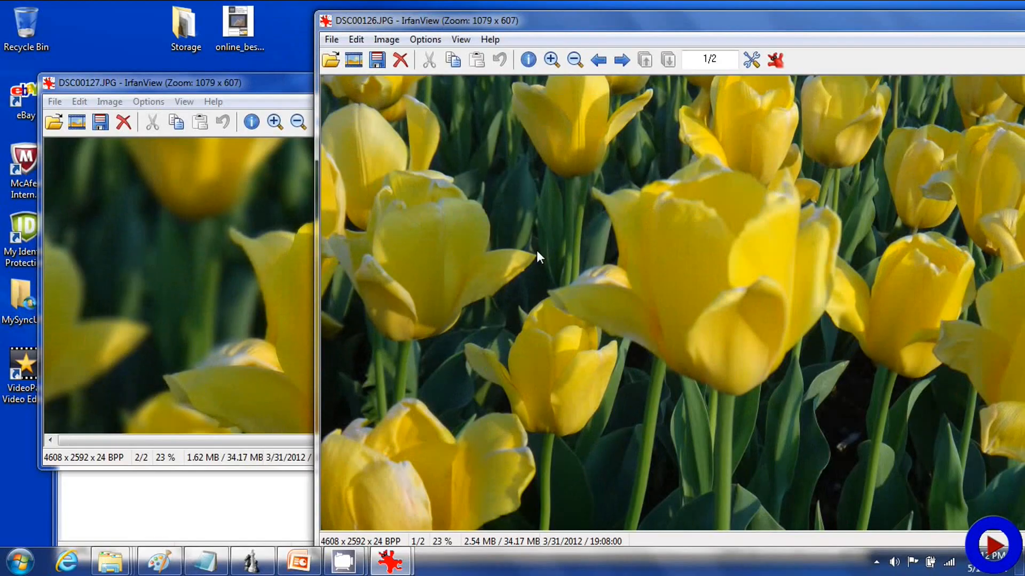
pyautogui.moveTo(274, 255)
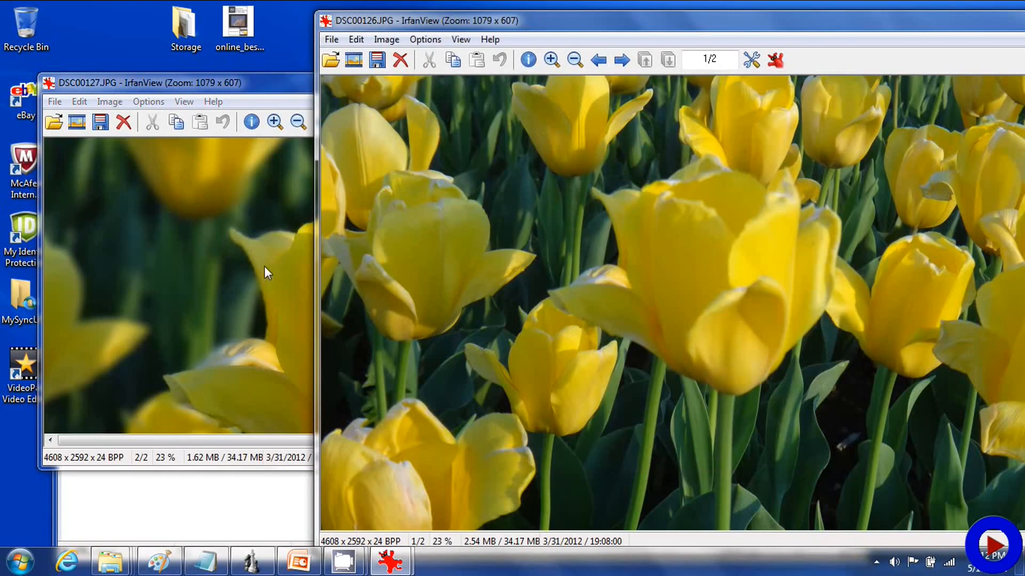
pyautogui.moveTo(952, 209)
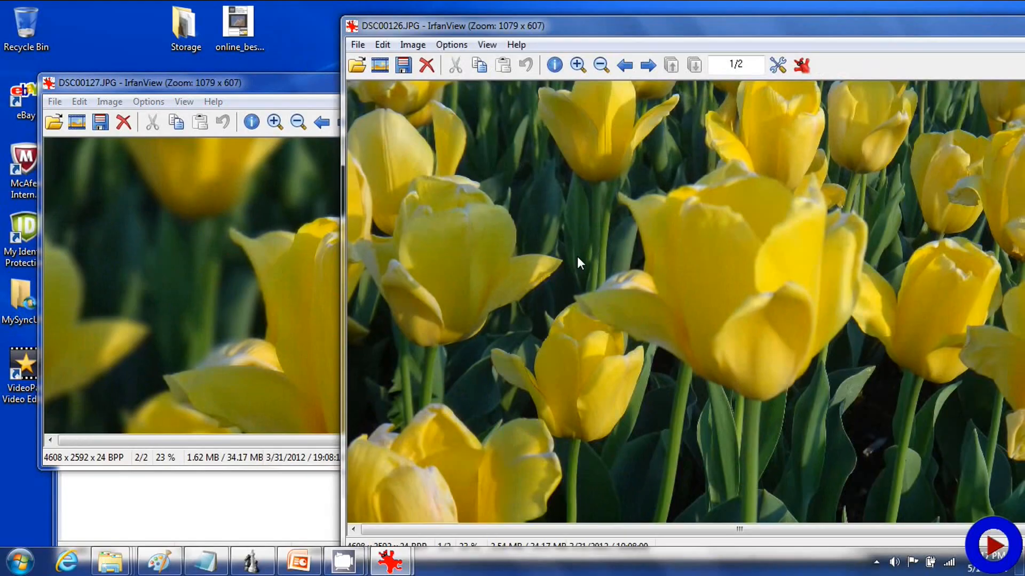
pyautogui.moveTo(955, 39)
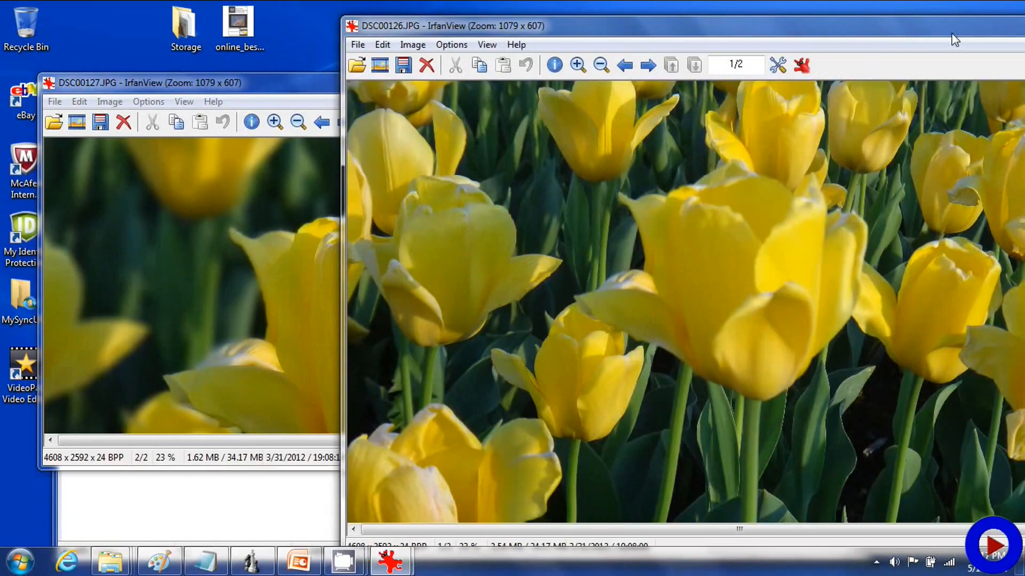
pyautogui.moveTo(952, 33)
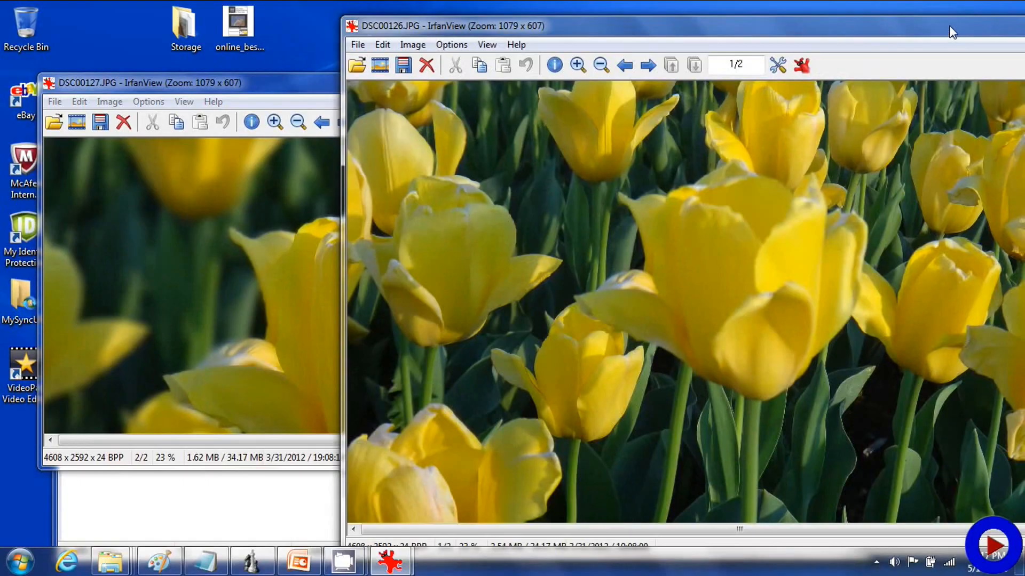